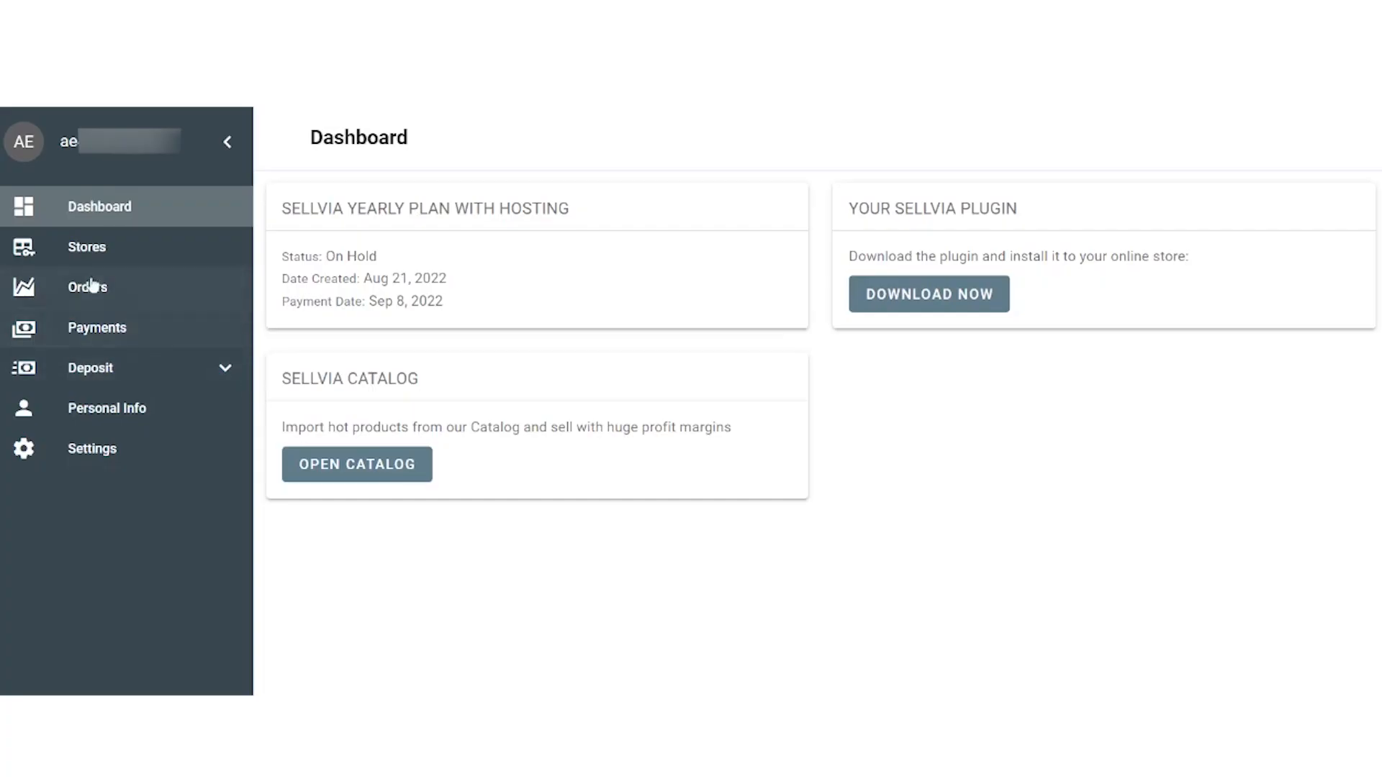
From Stores, expand the Amazon store and bring up its Sync Orders dialog
{"action": "left_click", "coordinate": [86, 246]}
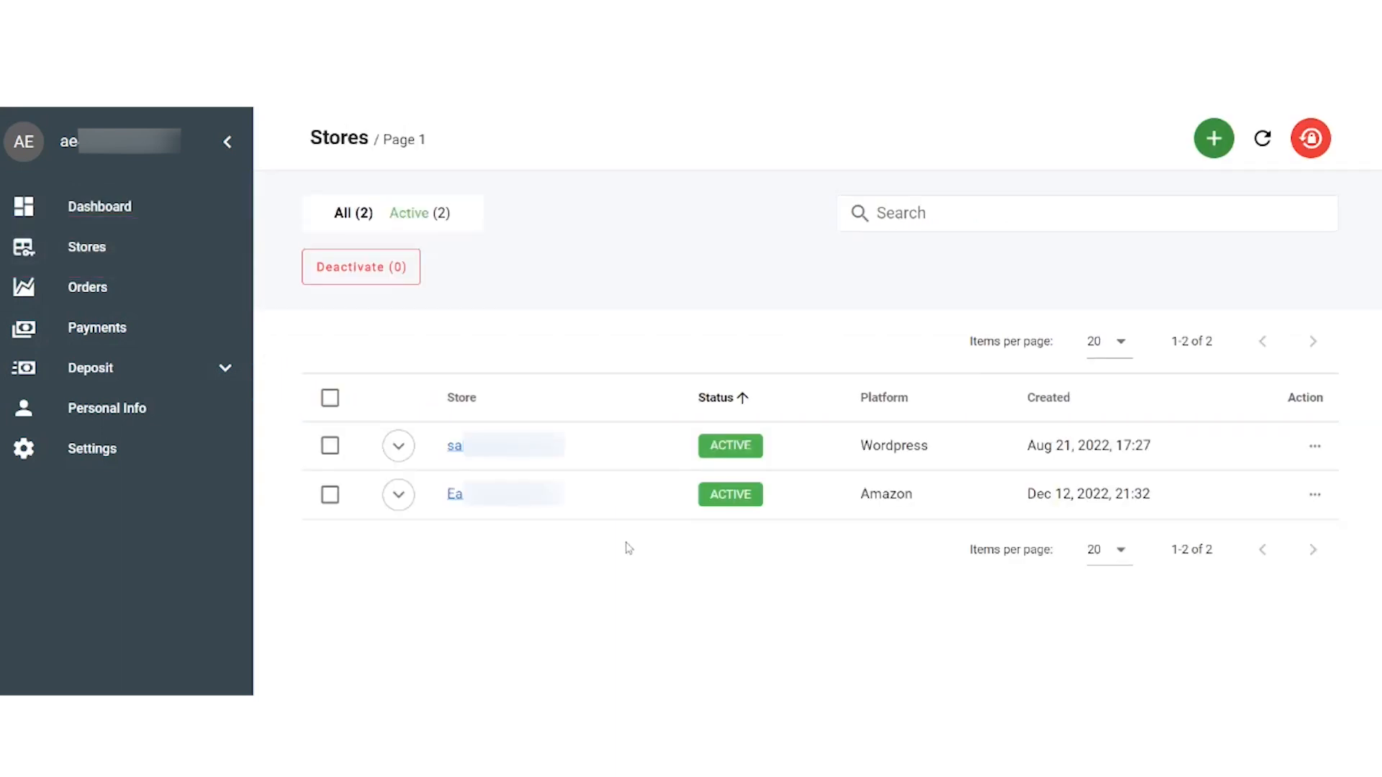
{"action": "left_click", "coordinate": [397, 494]}
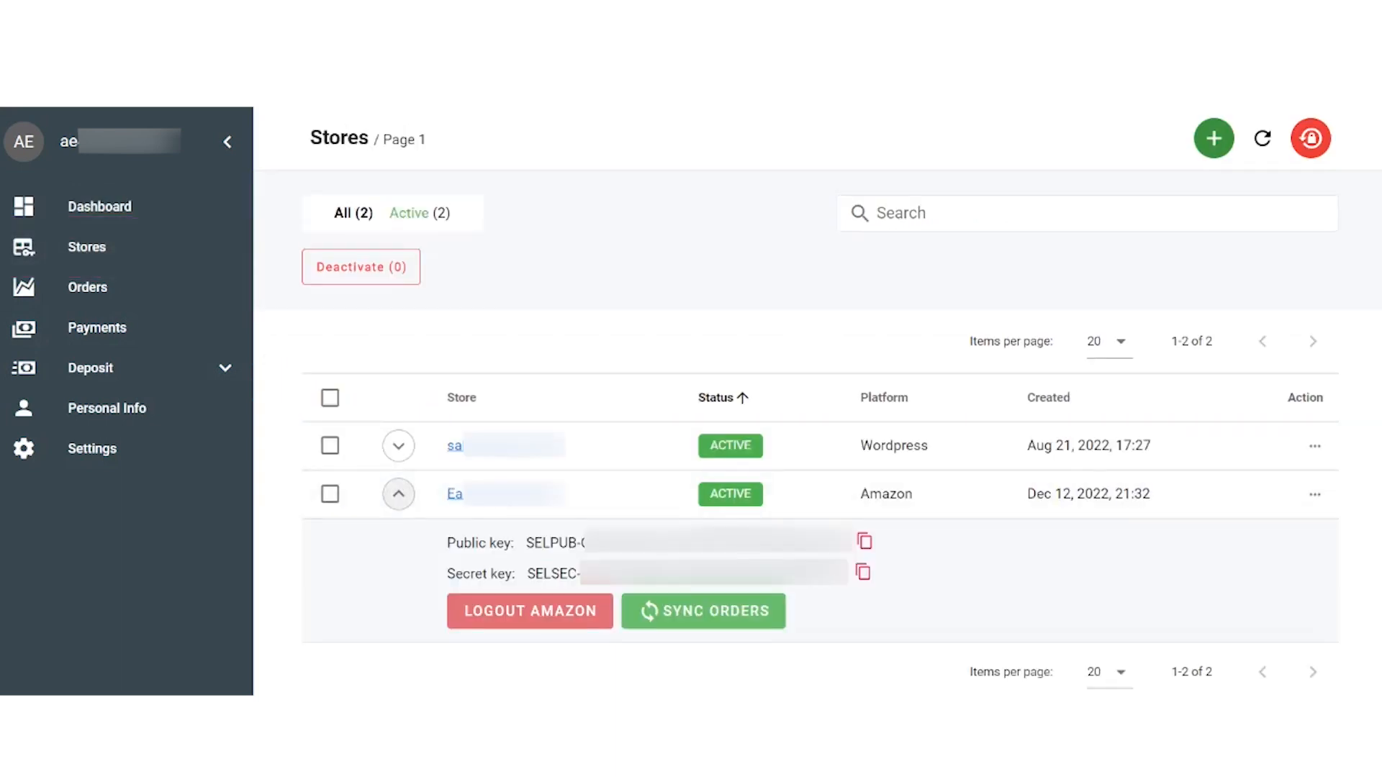
{"action": "left_click", "coordinate": [702, 610]}
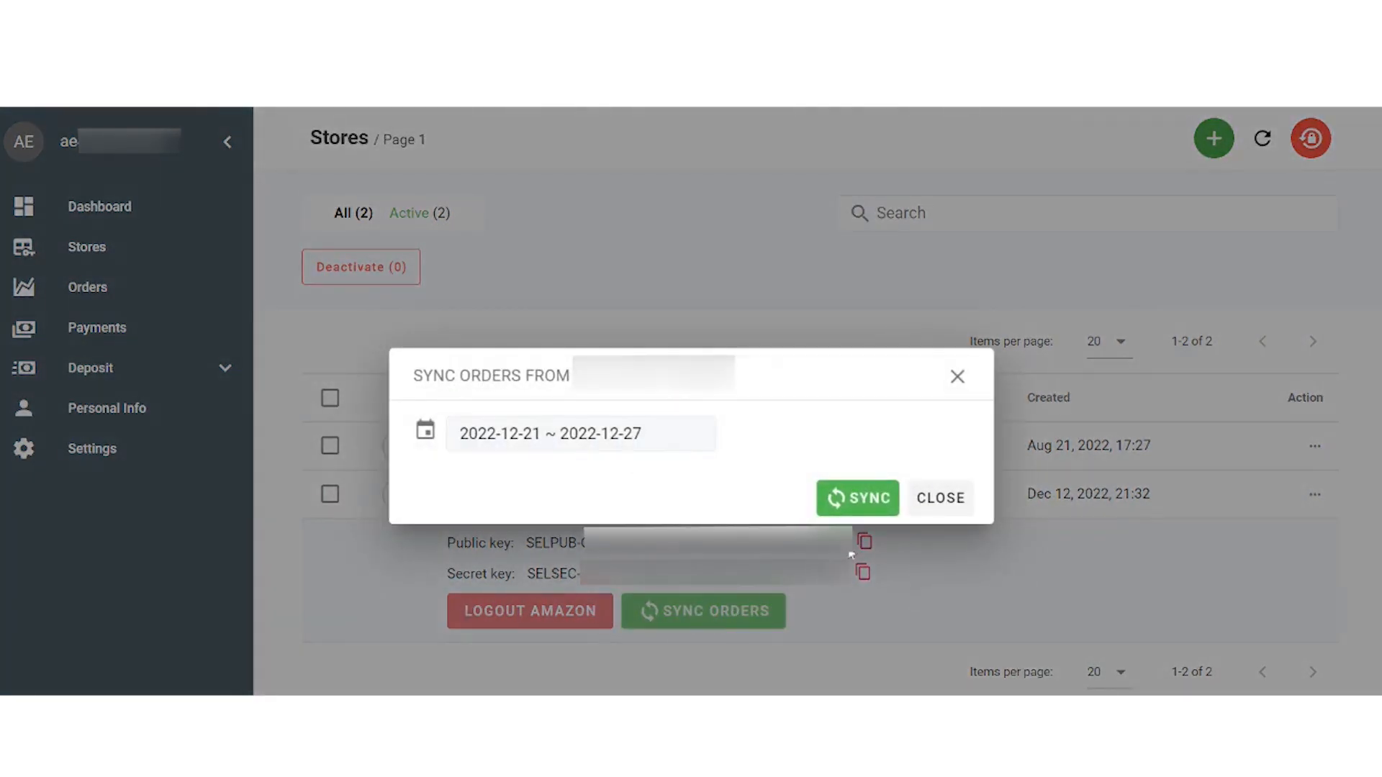
Sync the Amazon store's orders for 2022-12-21 to 2022-12-27
{"action": "left_click", "coordinate": [855, 498]}
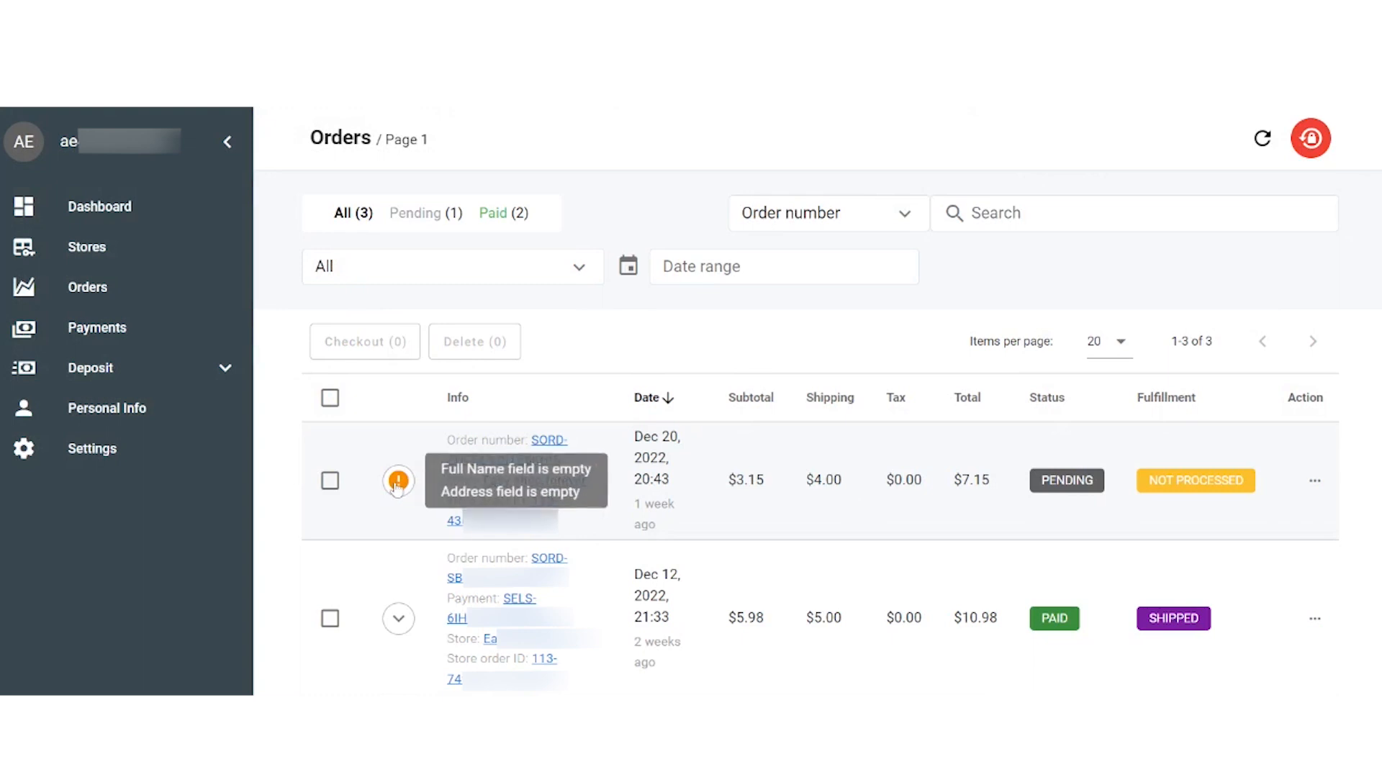
Expand the pending Dec 20 order flagged with missing full name and address
{"action": "left_click", "coordinate": [398, 481]}
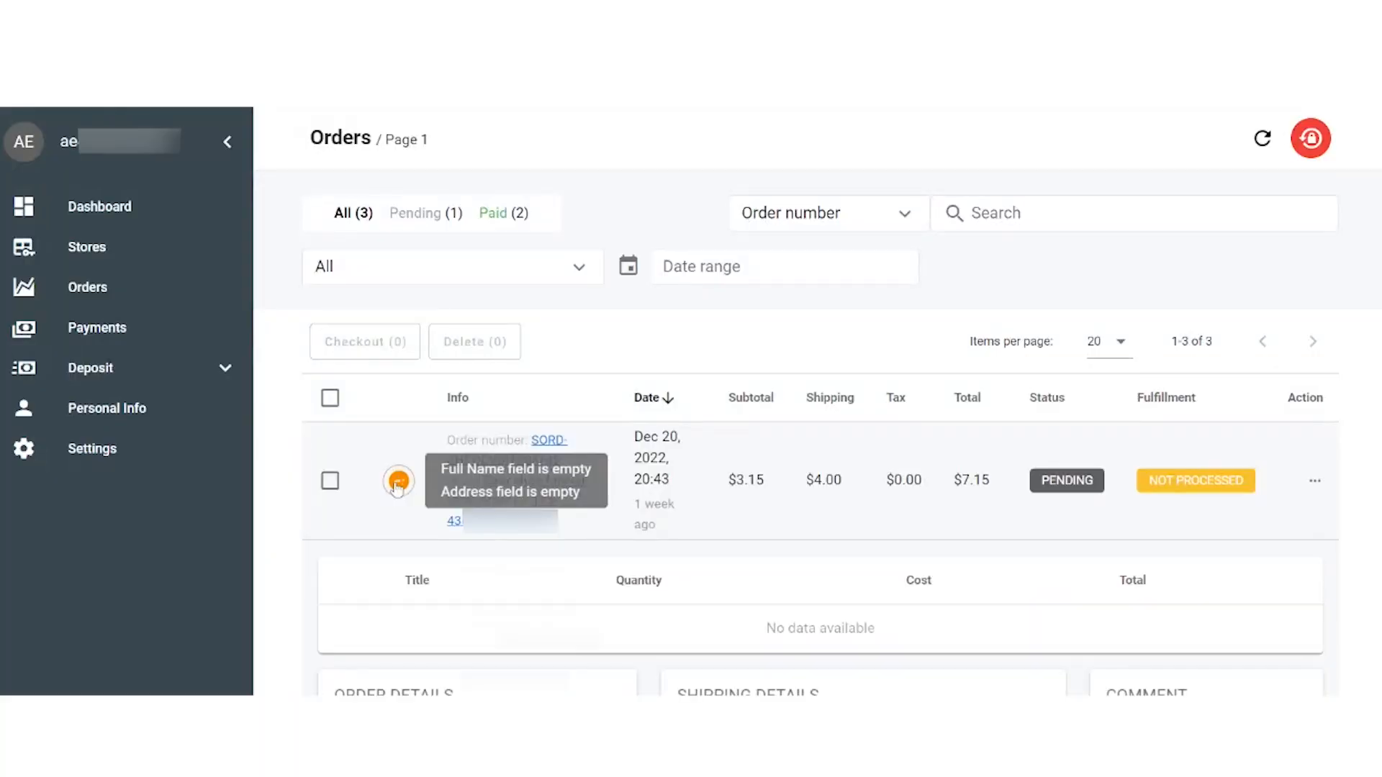
Edit the order's Shipping Details and start filling in the empty Full Name
{"action": "scroll", "scroll_direction": "down", "scroll_amount": 3}
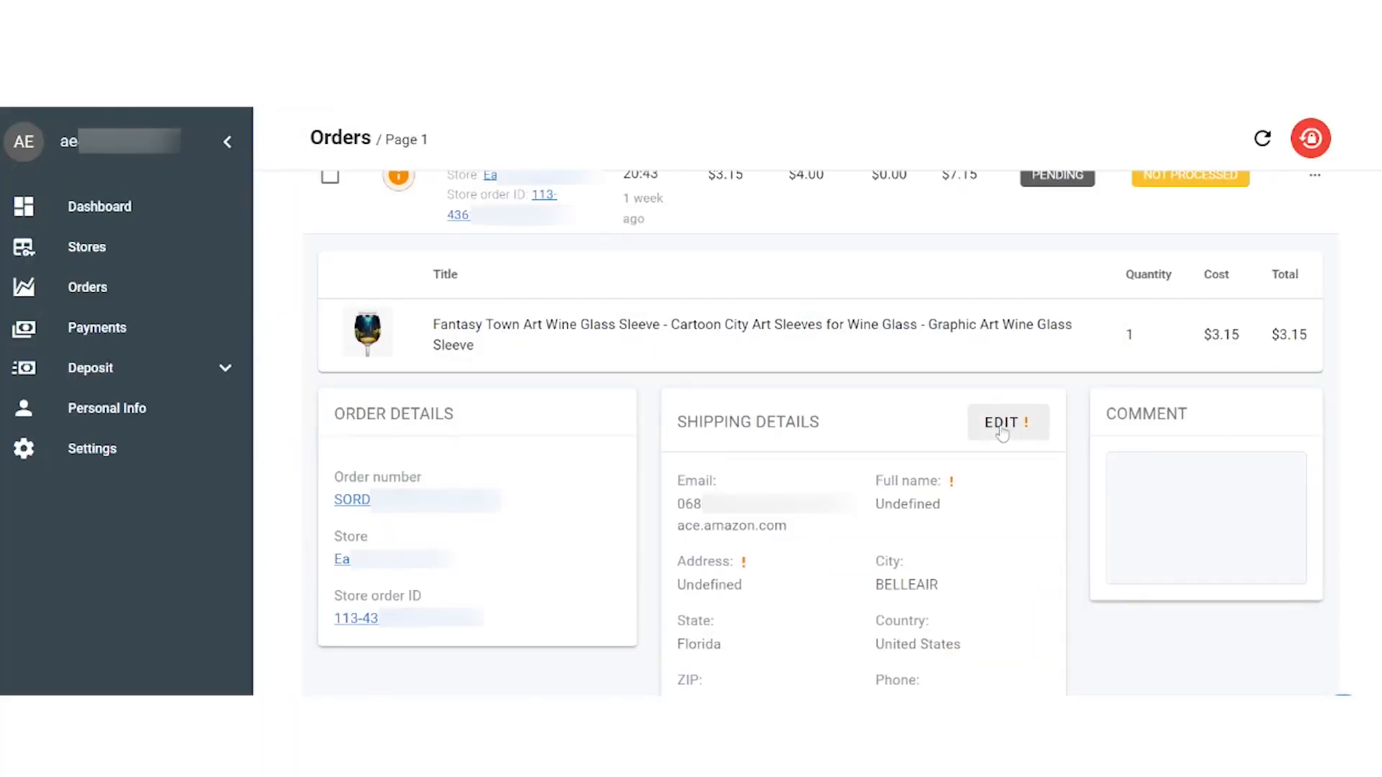
{"action": "left_click", "coordinate": [1000, 422]}
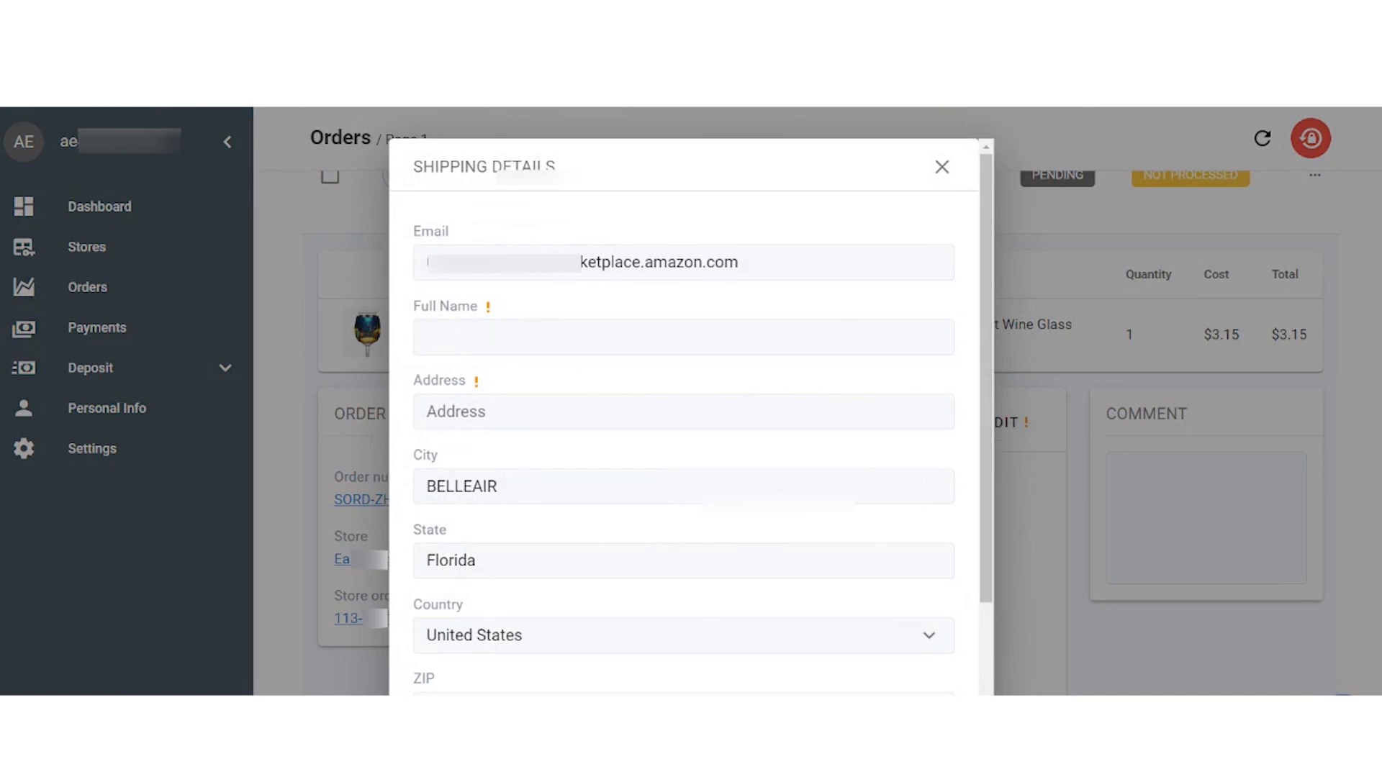
{"action": "left_click", "coordinate": [940, 167]}
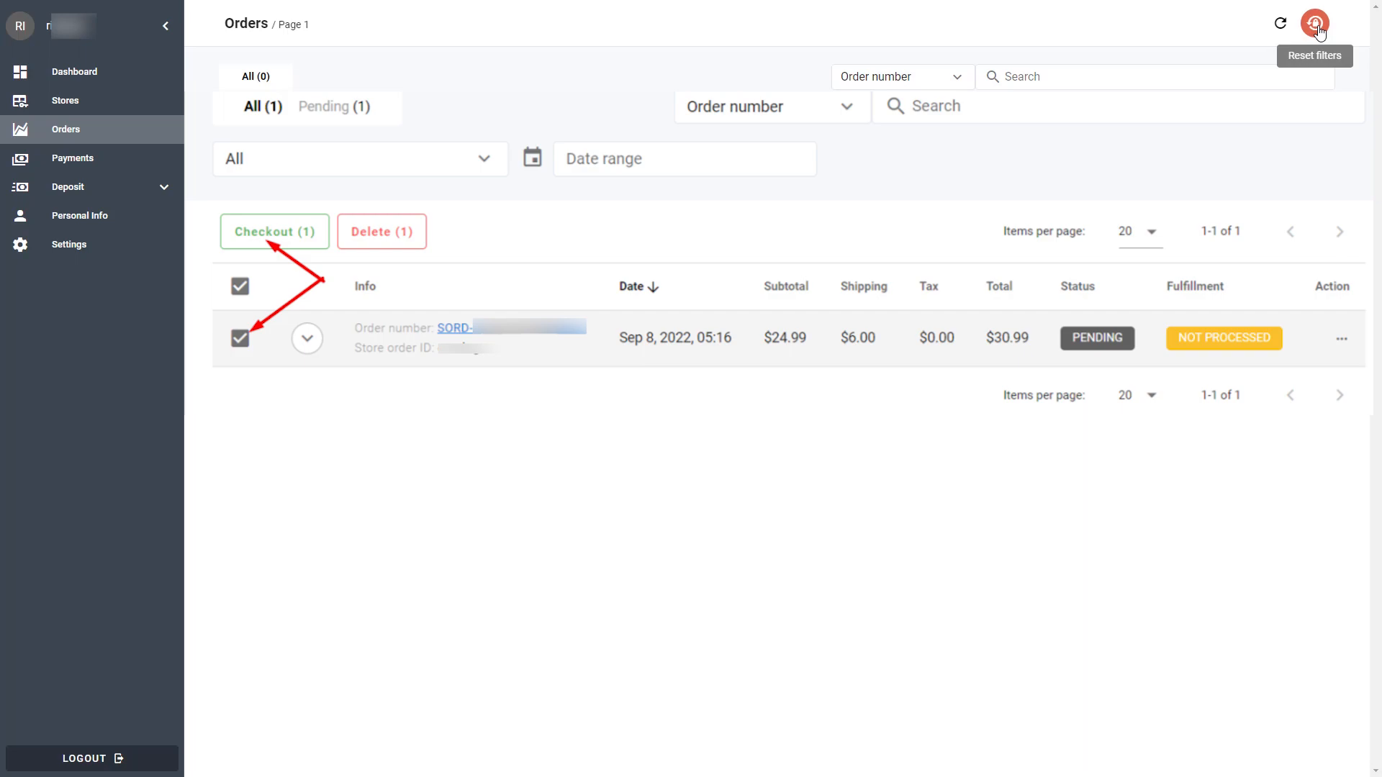
Check out the selected pending order and complete its payment
{"action": "left_click", "coordinate": [274, 230]}
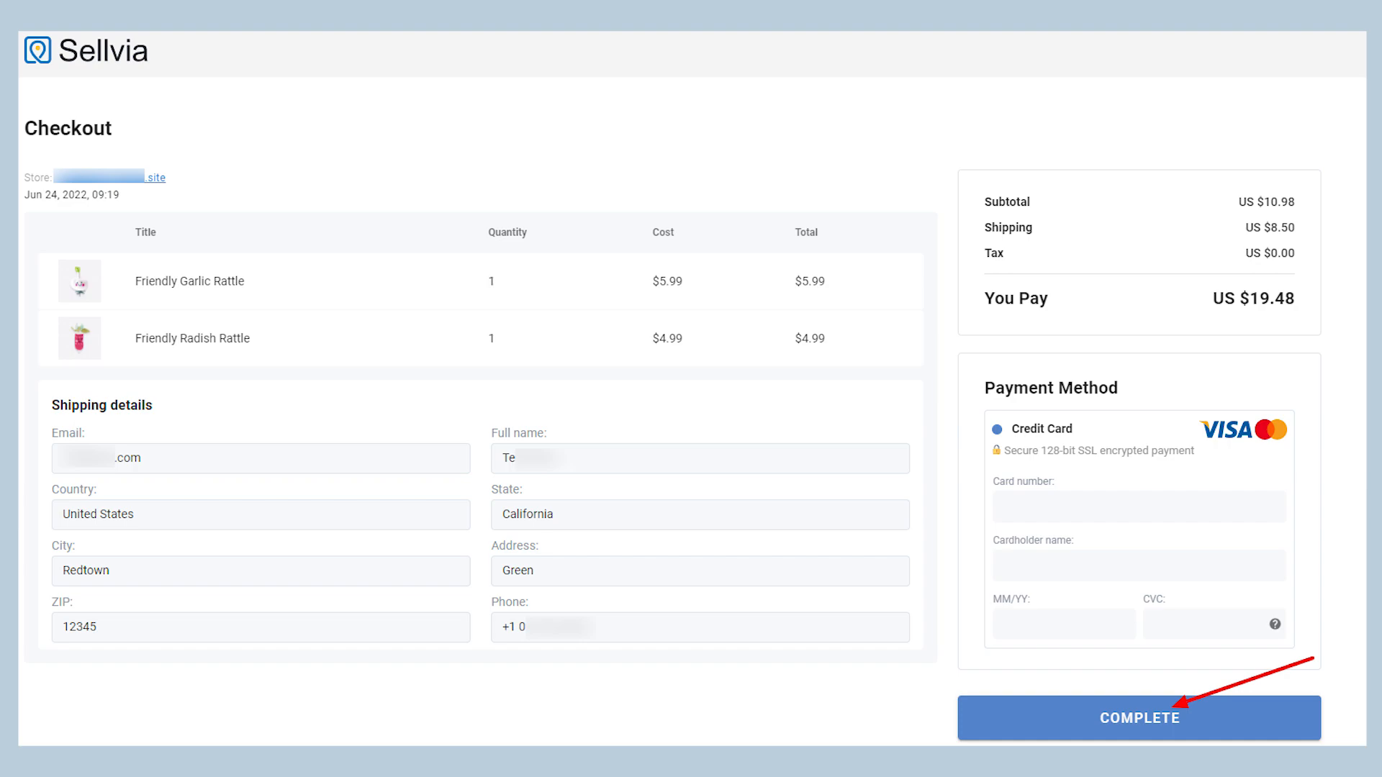
{"action": "left_click", "coordinate": [1139, 717]}
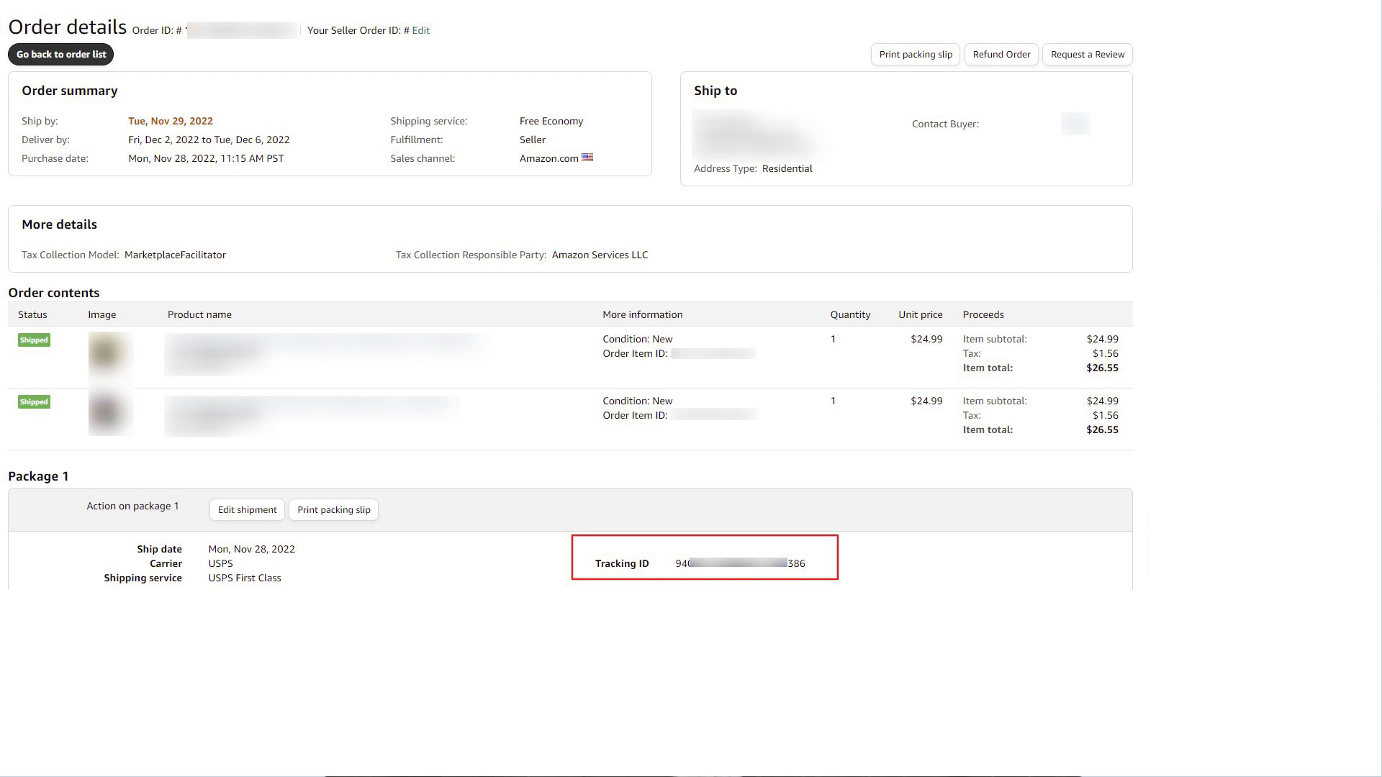
Return to Amazon Seller Central's orders after confirming the USPS tracking ID
{"action": "left_click", "coordinate": [60, 53]}
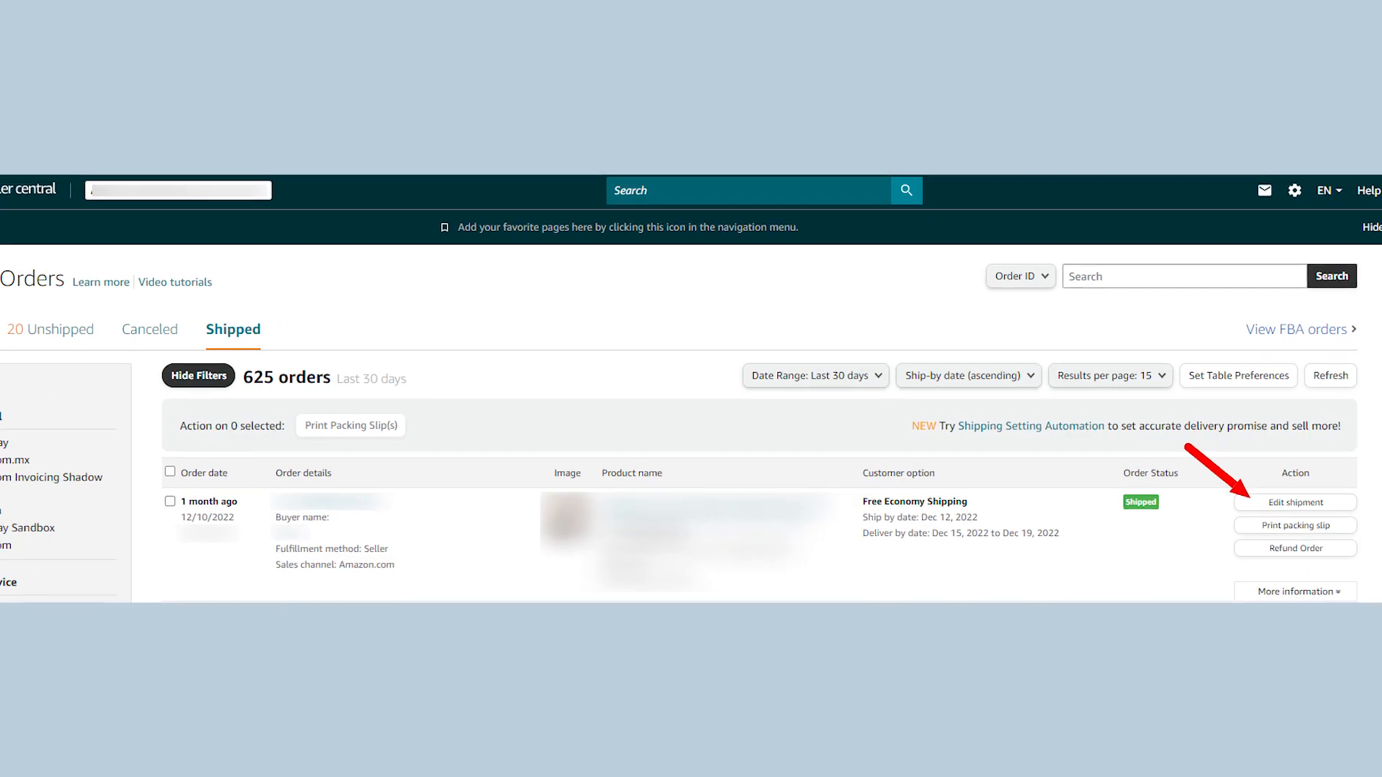
Confirm shipment for the unshipped order to reach its carrier and tracking form
{"action": "scroll", "scroll_direction": "down", "scroll_amount": 3}
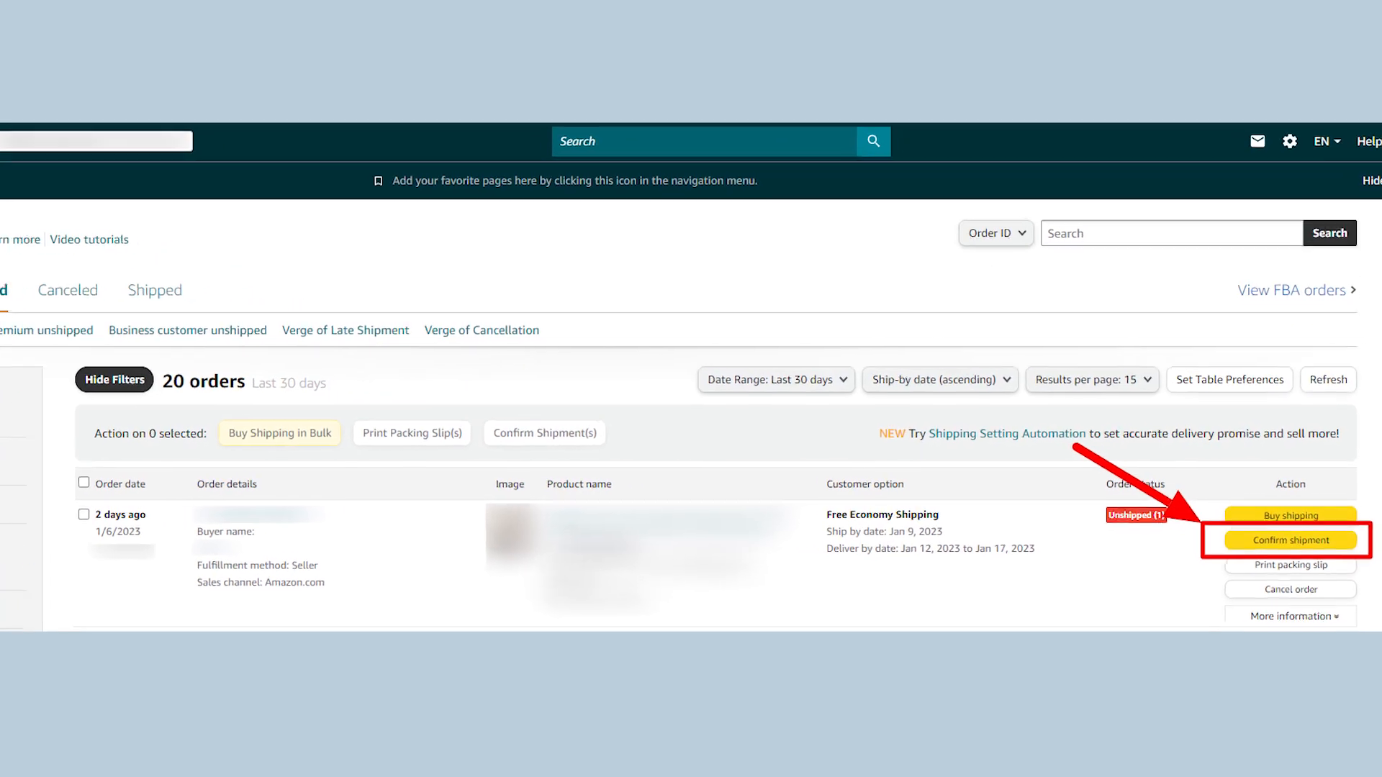
{"action": "scroll", "scroll_direction": "down", "scroll_amount": 3}
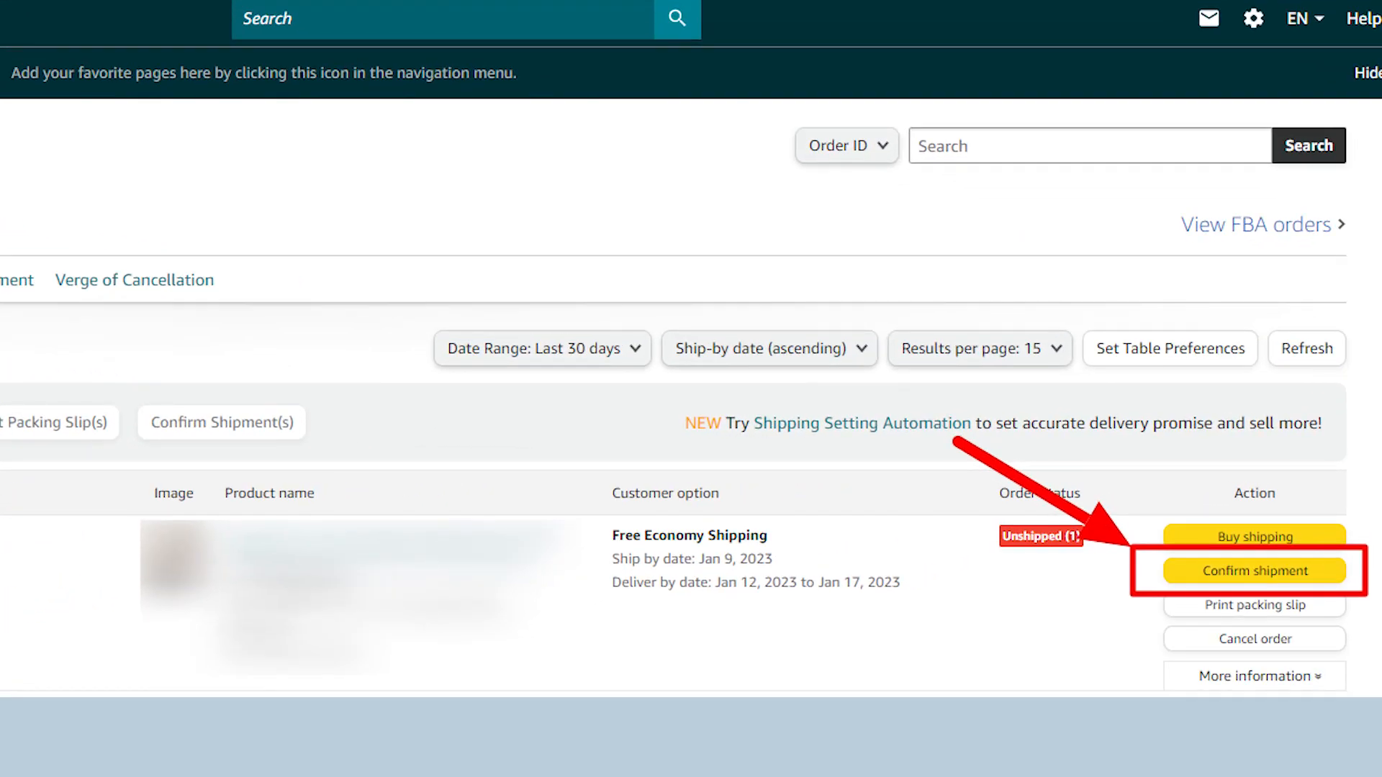
{"action": "left_click", "coordinate": [1253, 570]}
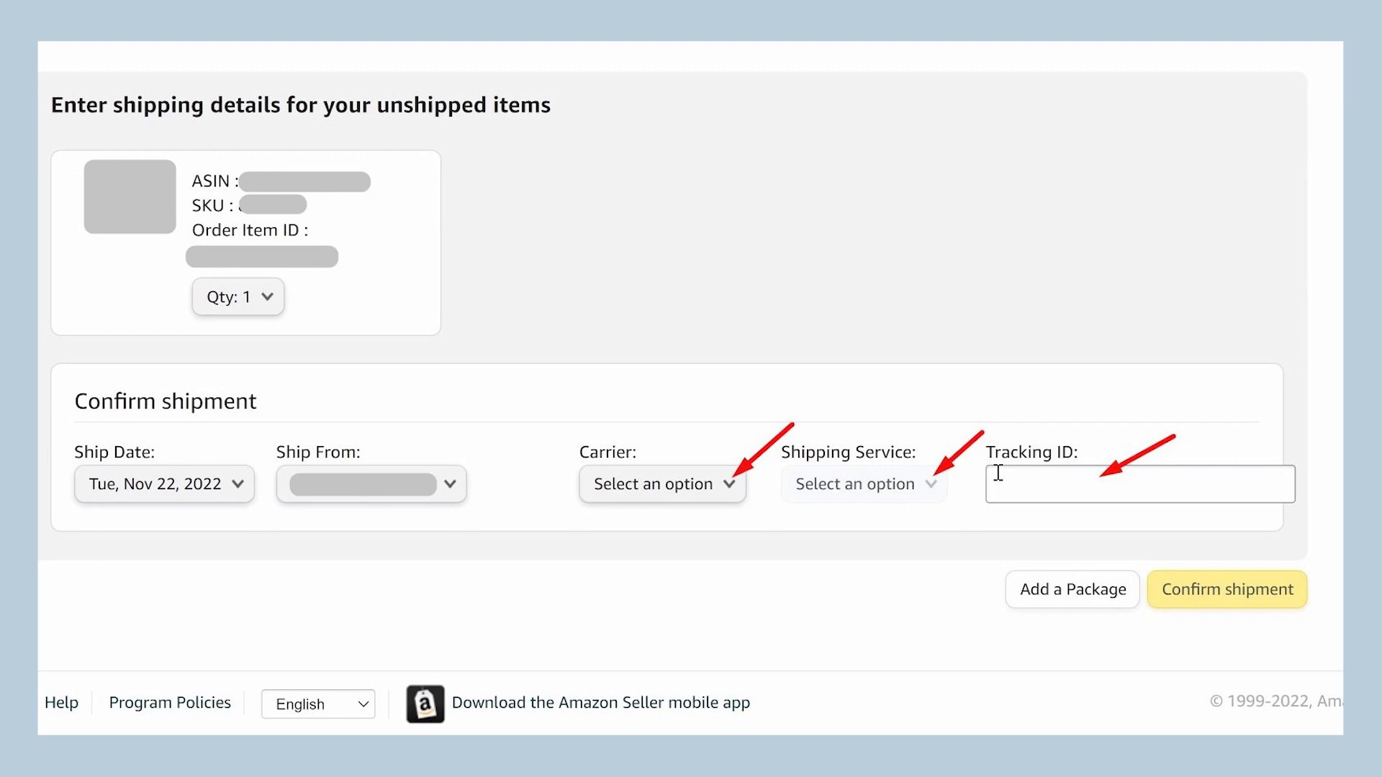